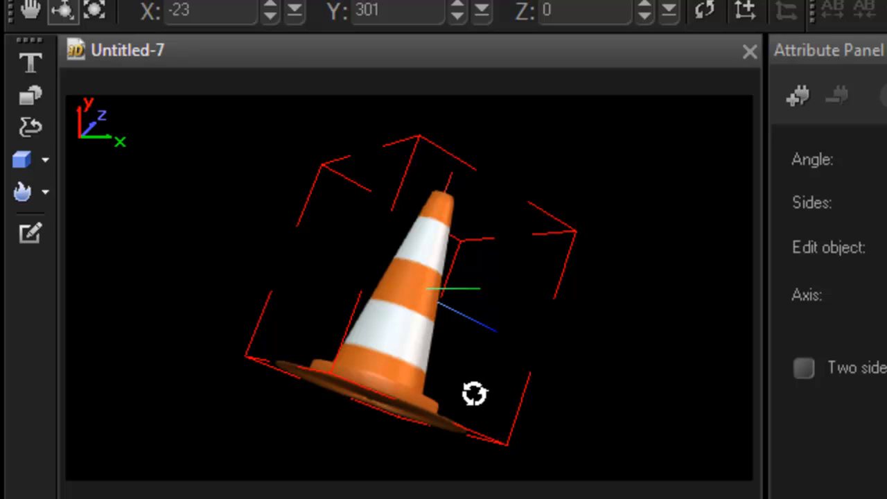
mouse_move(319, 233)
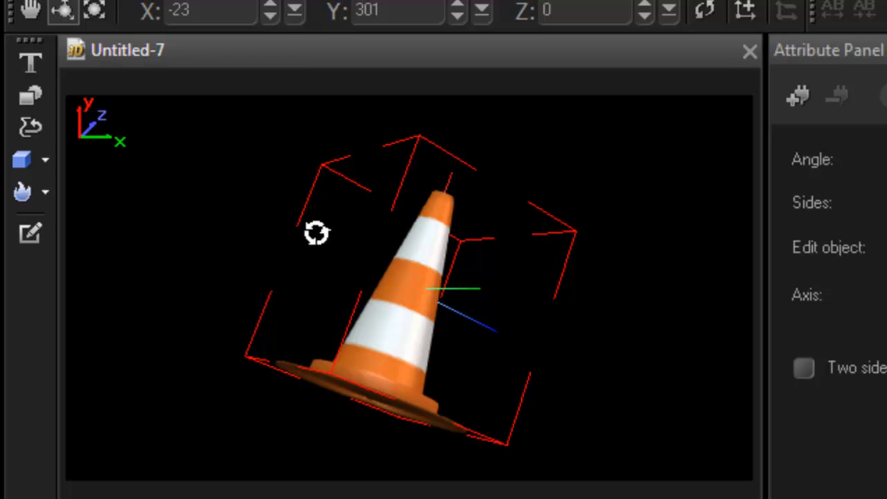
mouse_move(85, 186)
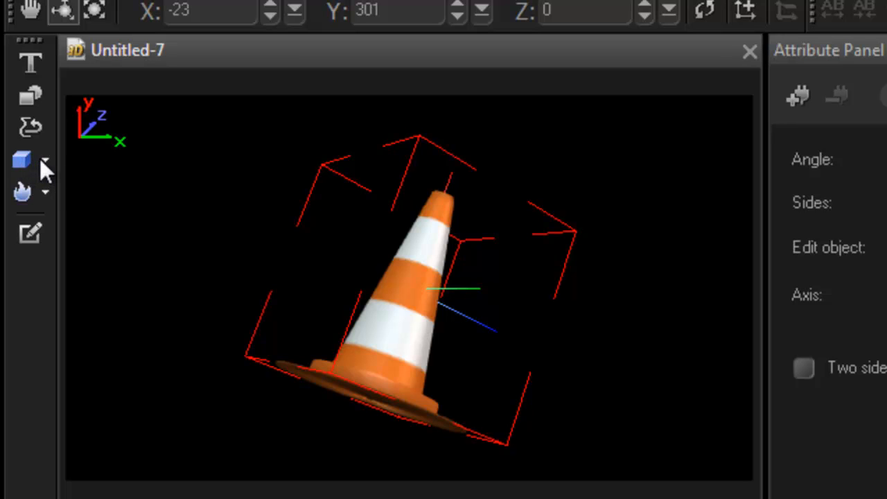
Rotate the striped cone to lean the other way and show its base, then start a new lathe object
click(29, 159)
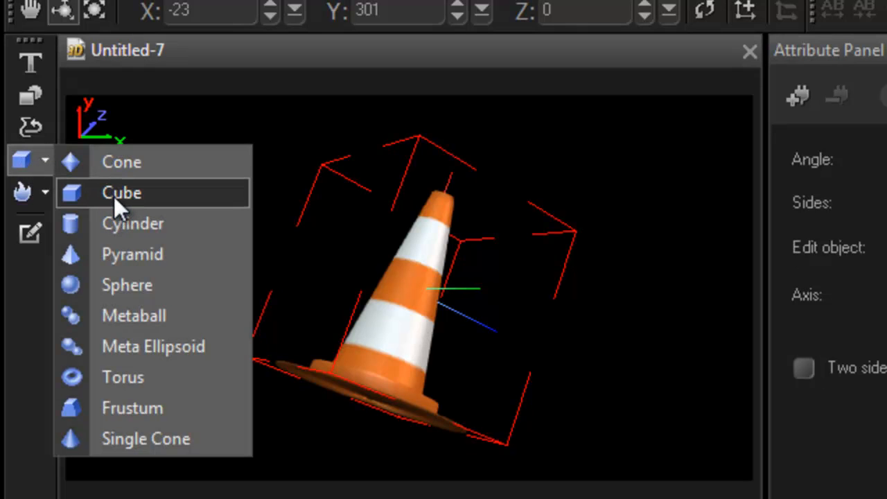
mouse_move(343, 72)
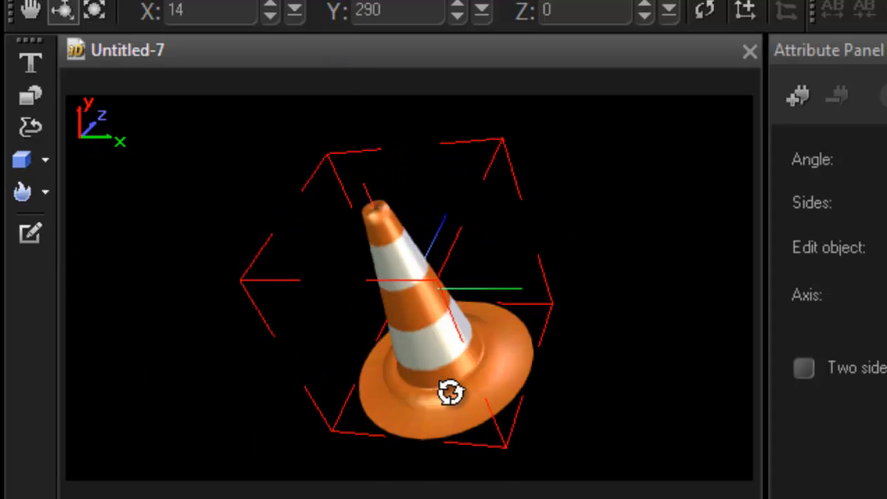
drag(451, 391, 405, 321)
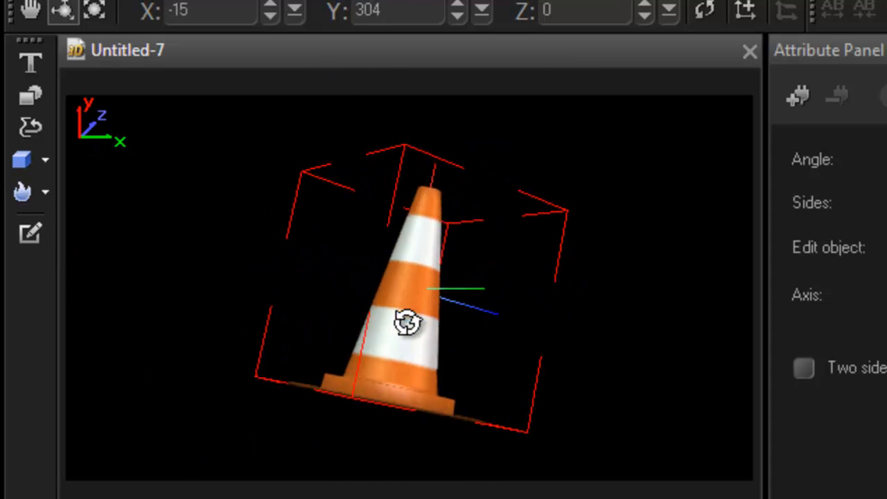
drag(405, 322, 451, 354)
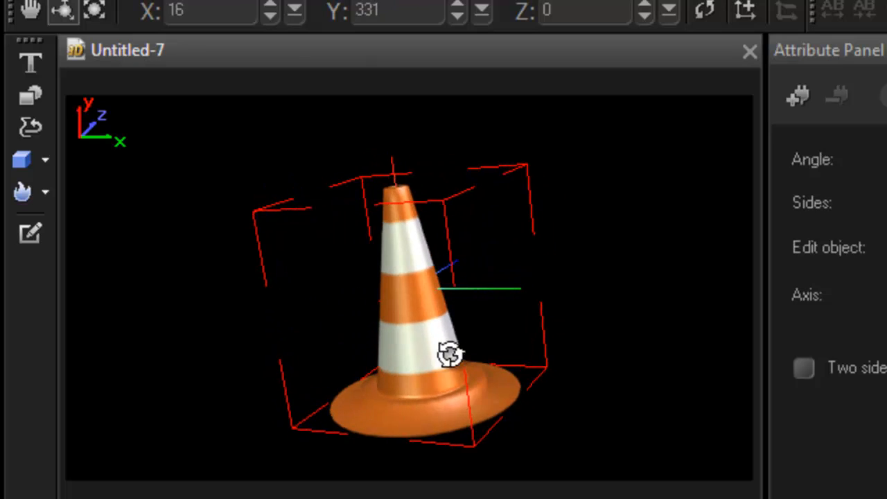
click(20, 11)
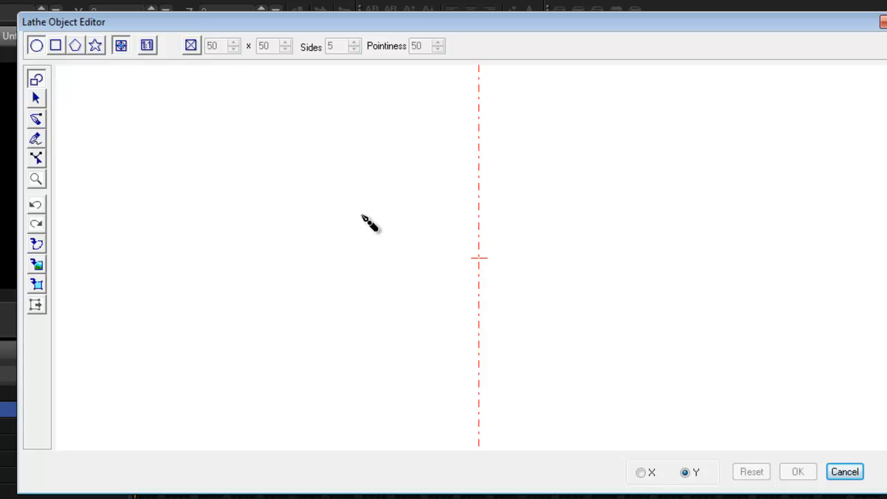
mouse_move(483, 57)
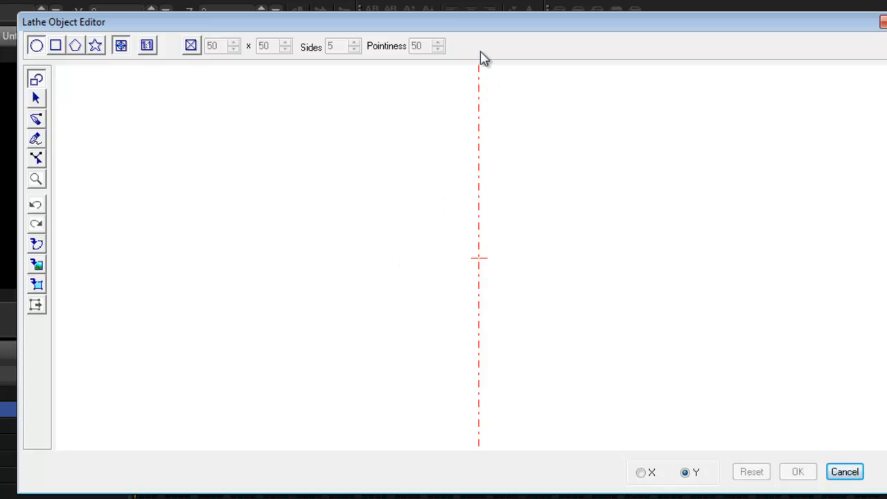
mouse_move(482, 469)
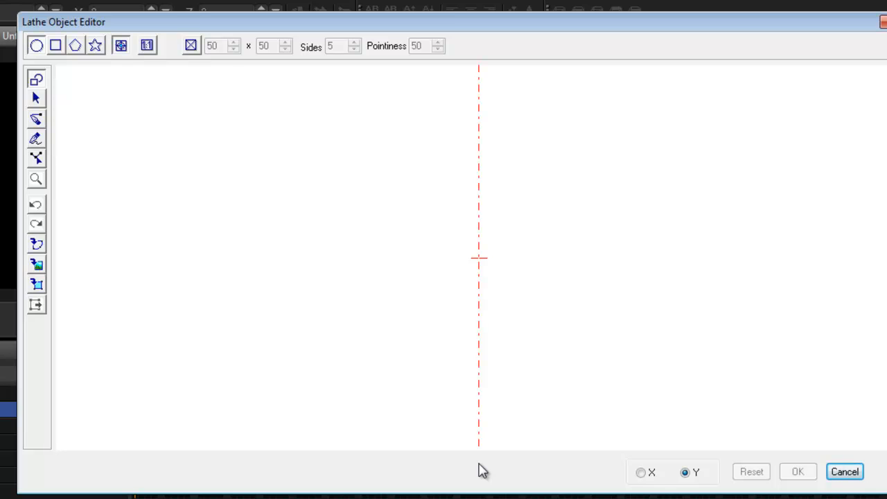
mouse_move(436, 114)
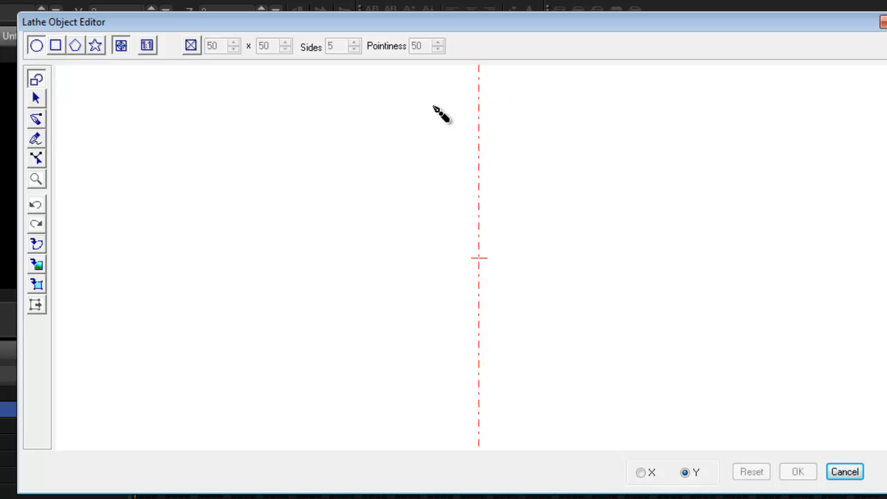
mouse_move(483, 53)
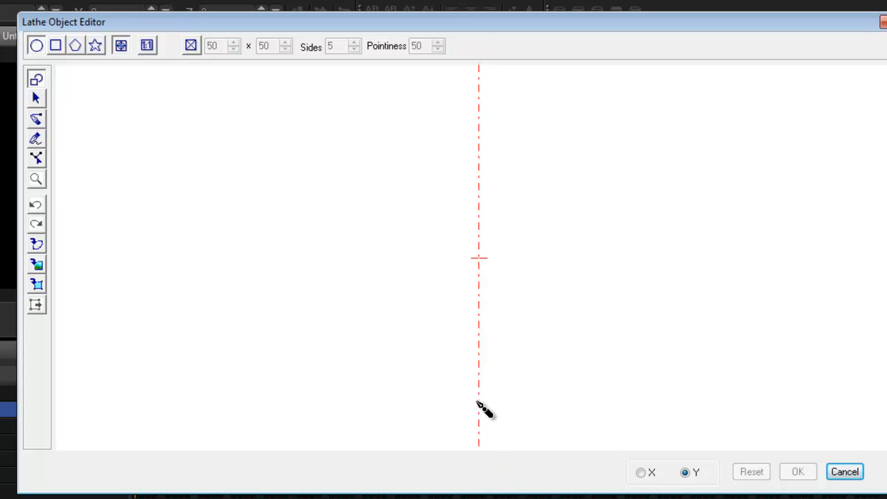
mouse_move(211, 291)
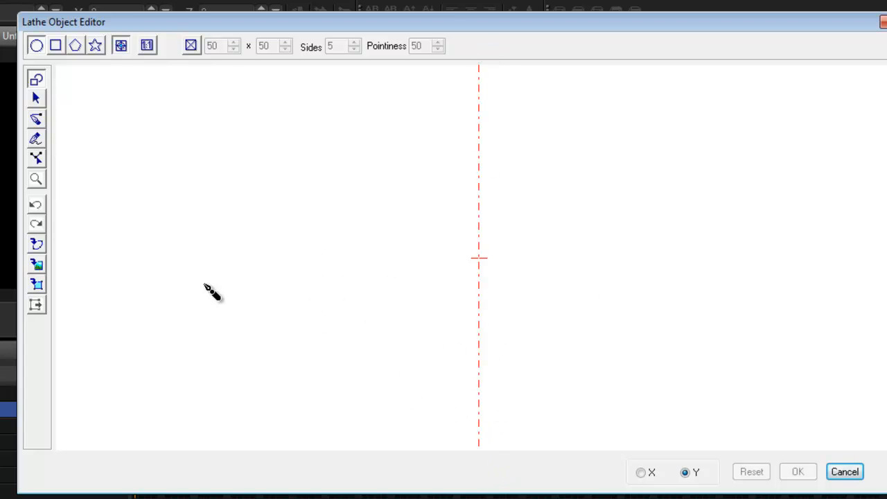
mouse_move(358, 277)
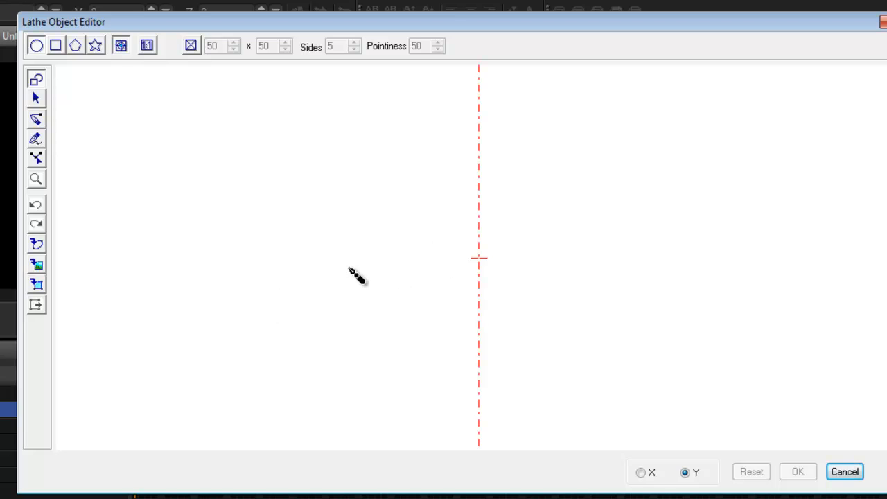
mouse_move(239, 256)
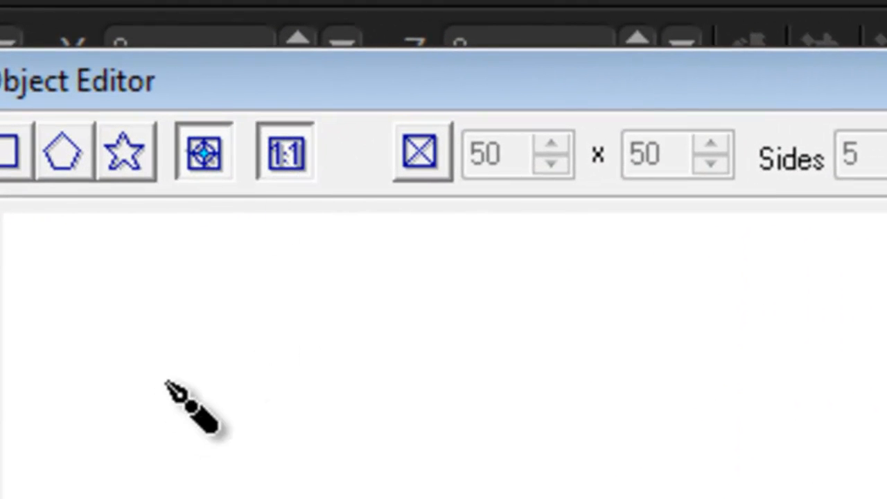
mouse_move(69, 340)
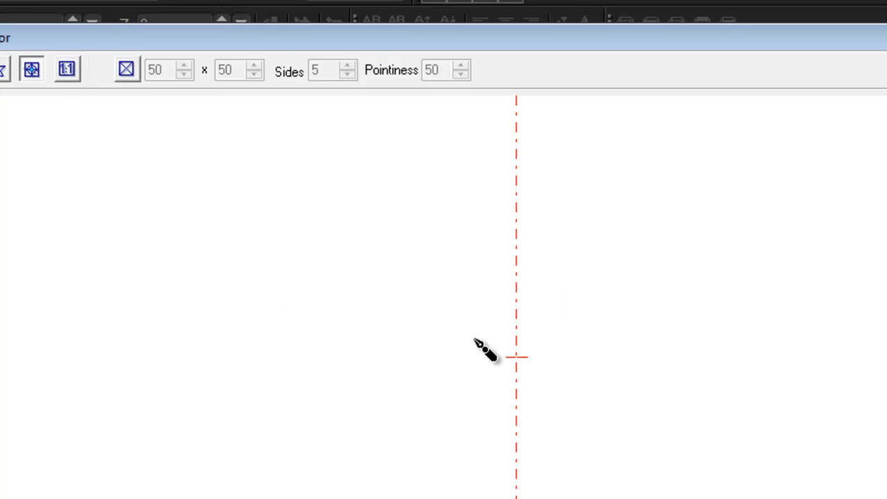
Draw a circle in the lathe drawing area and move it onto the red vertical axis line
drag(474, 153, 474, 349)
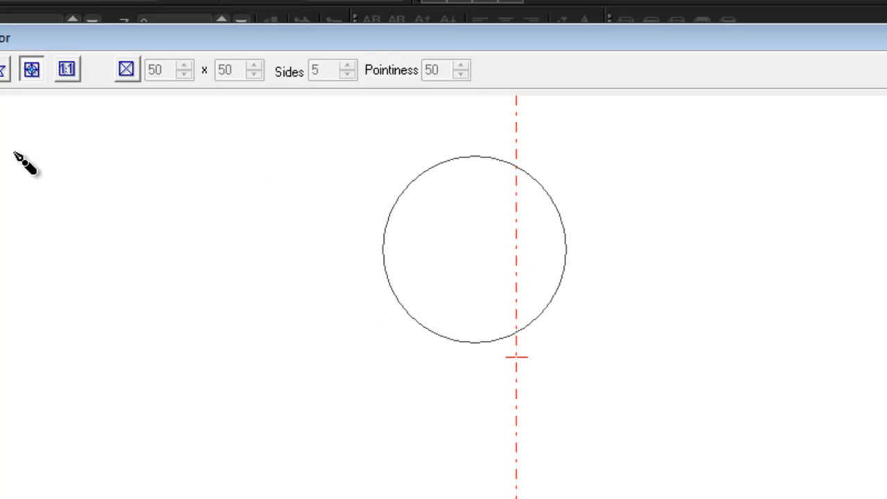
mouse_move(471, 364)
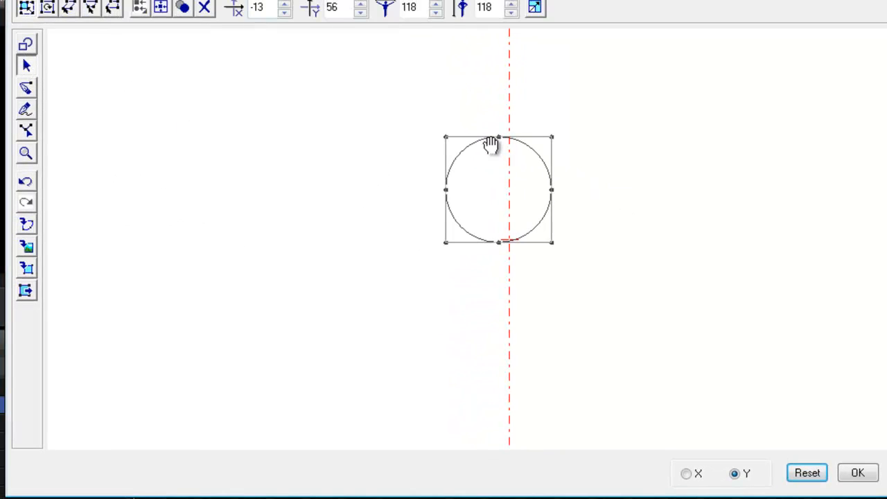
drag(496, 141, 511, 192)
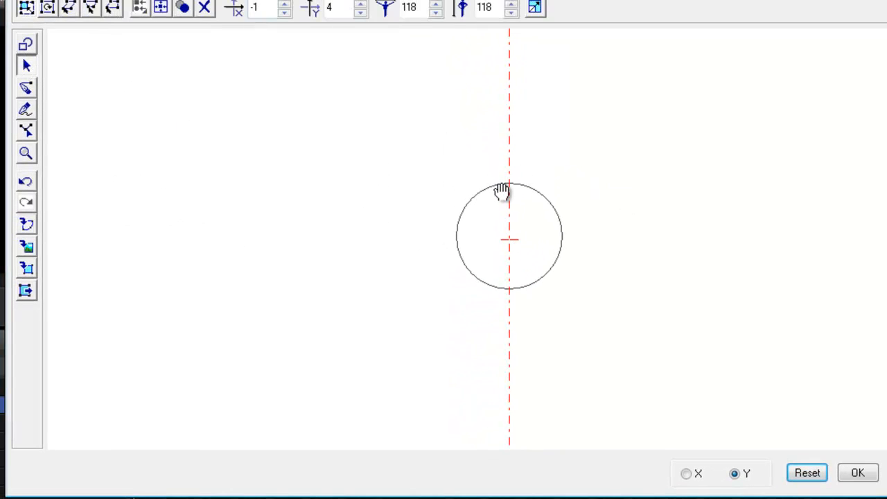
click(510, 236)
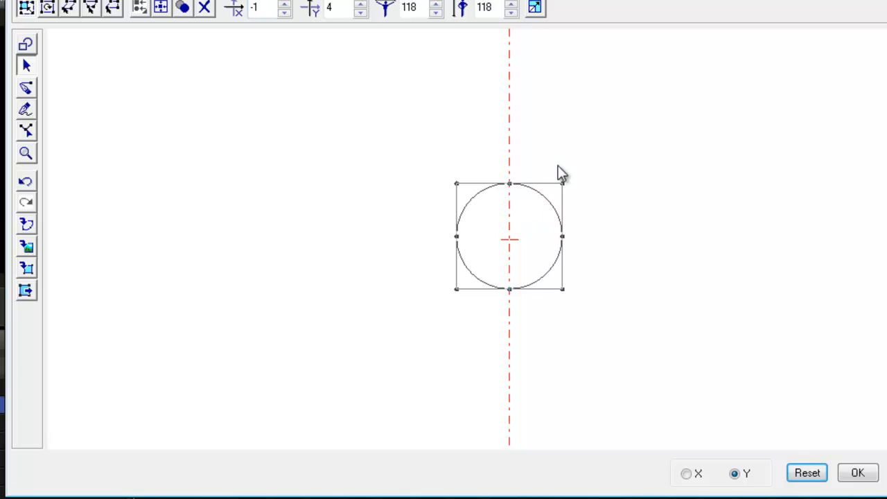
mouse_move(538, 113)
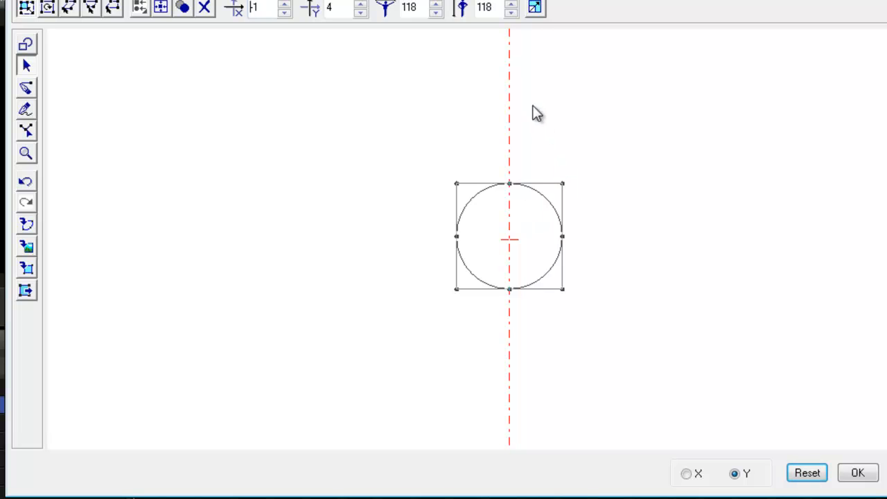
mouse_move(496, 474)
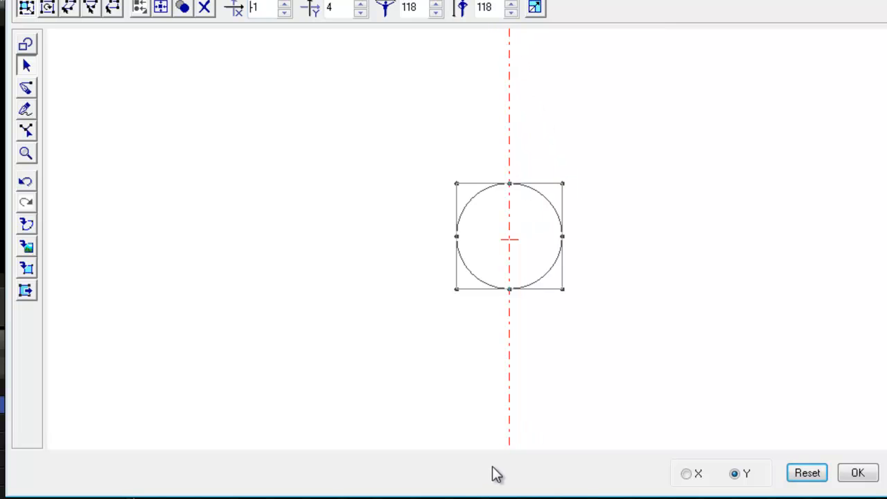
mouse_move(502, 259)
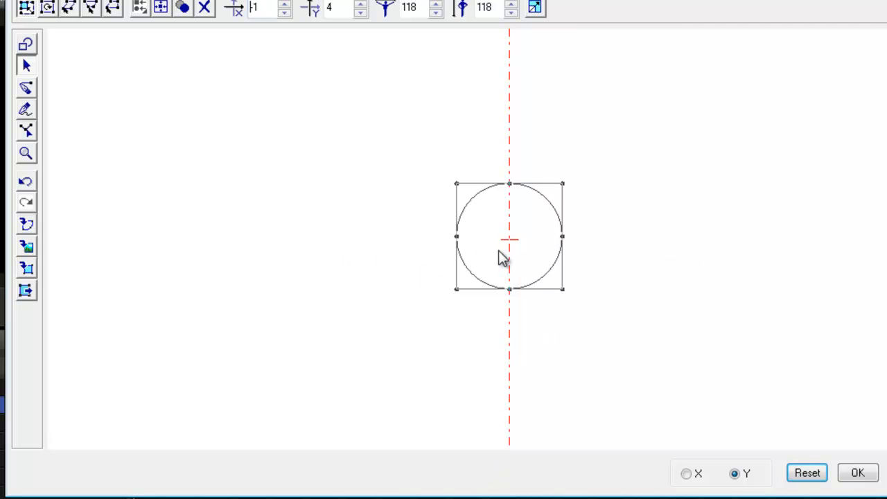
mouse_move(577, 270)
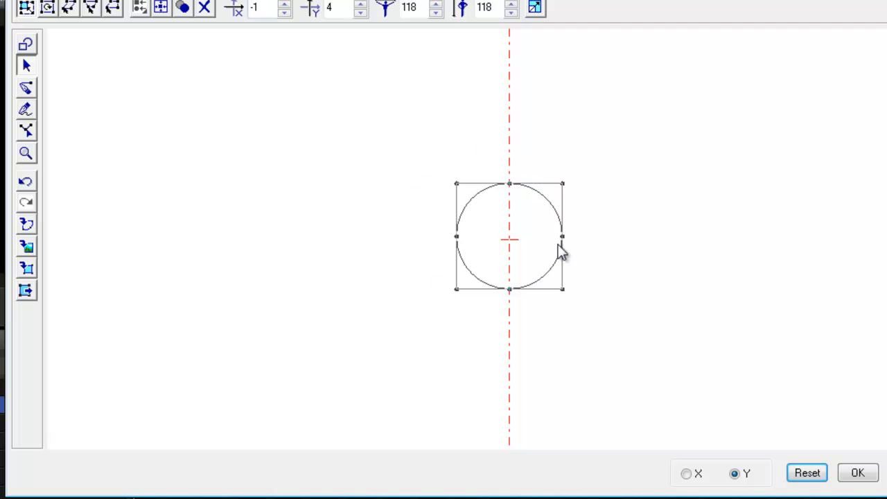
mouse_move(841, 464)
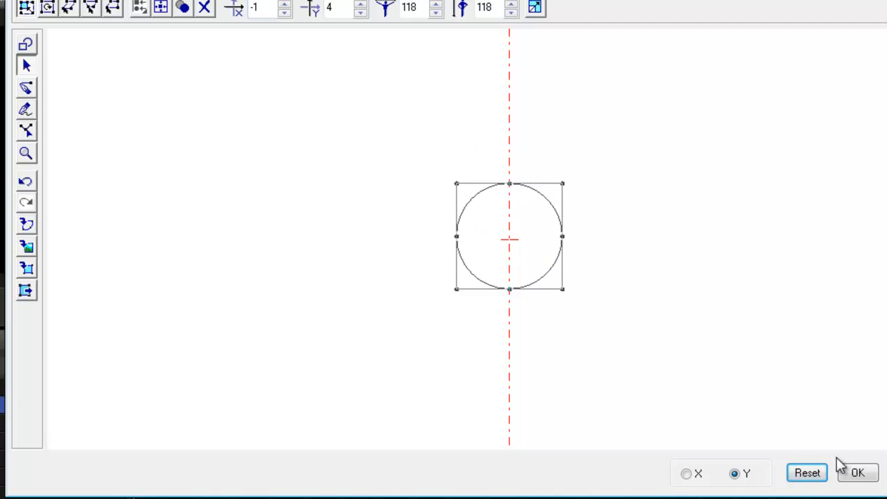
Confirm the circle profile with OK so it lathes into a white ring in the scene
click(857, 473)
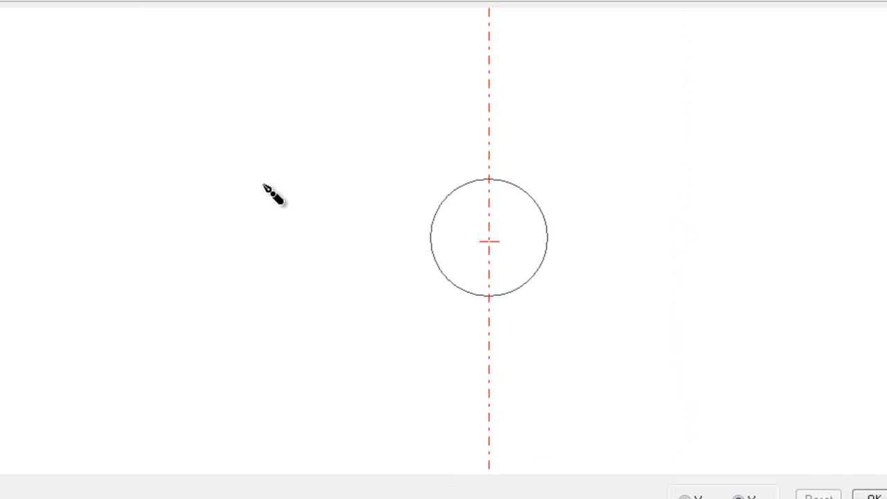
click(488, 238)
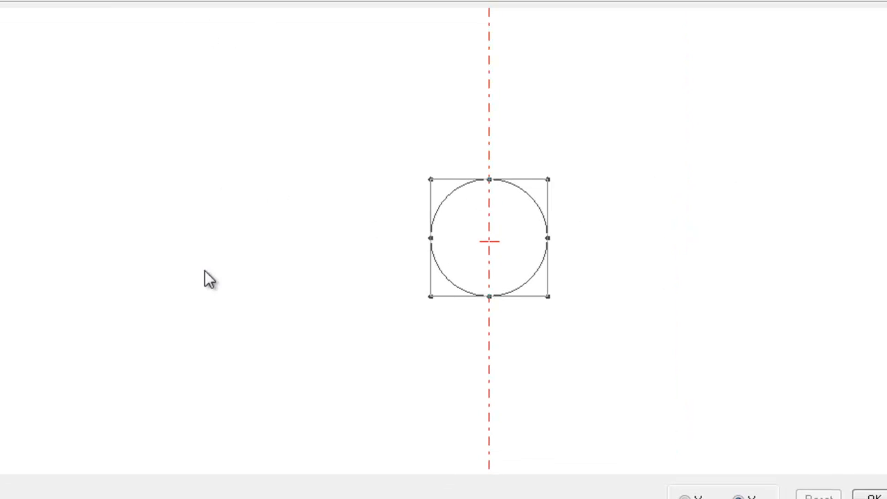
mouse_move(488, 187)
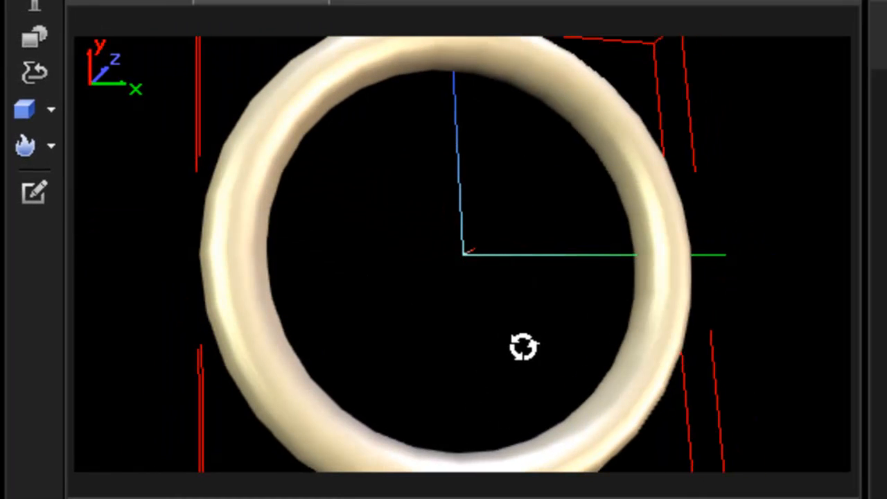
mouse_move(530, 354)
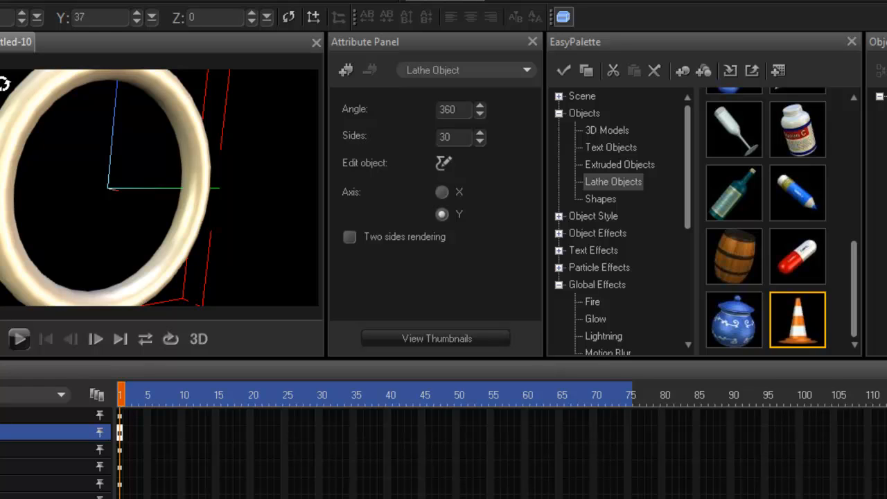
mouse_move(67, 208)
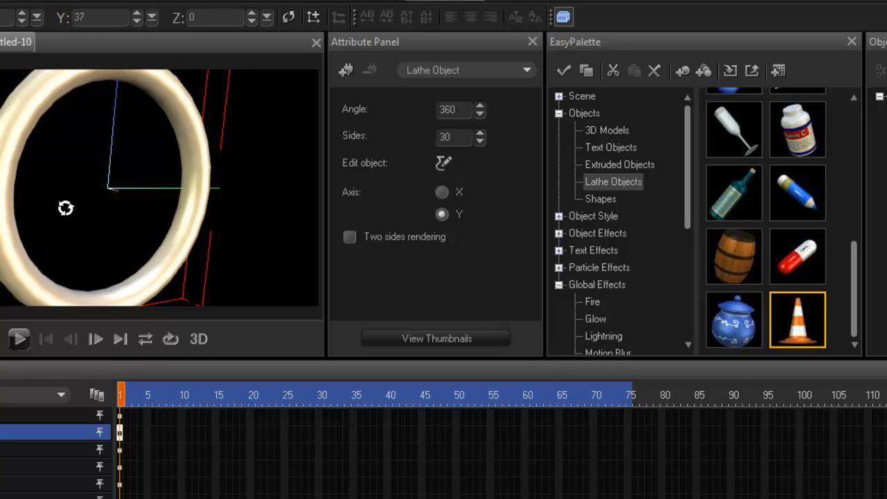
mouse_move(40, 138)
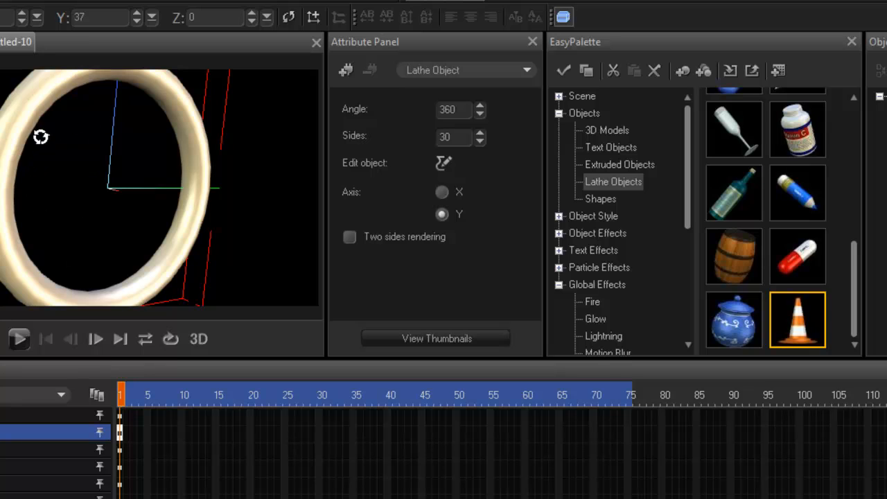
Edit the lathe profile into a cone outline with a base edge drawn back to the axis
click(444, 164)
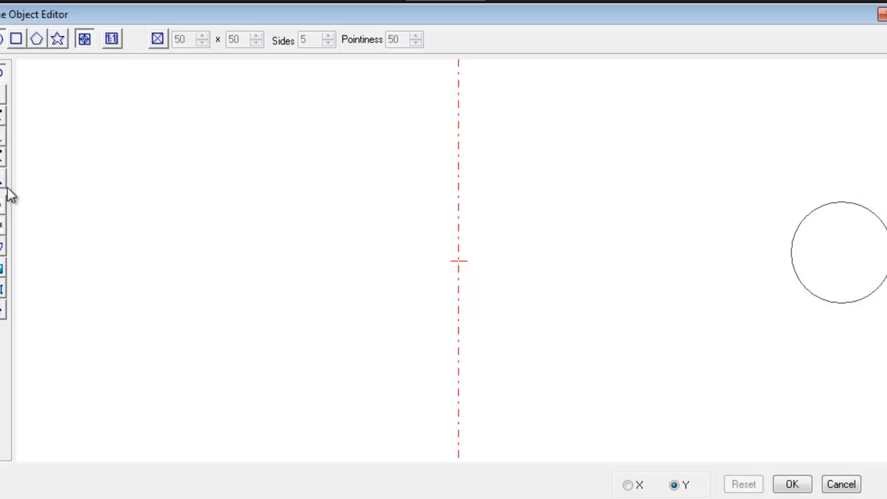
mouse_move(278, 250)
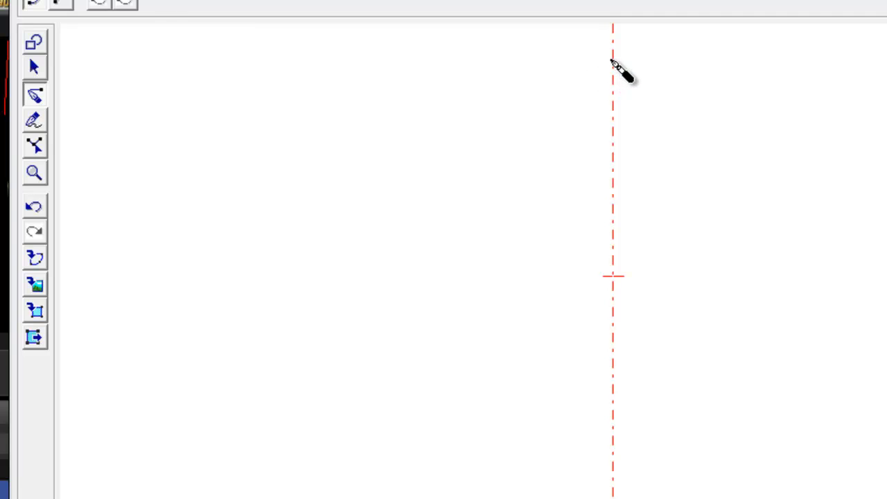
mouse_move(582, 70)
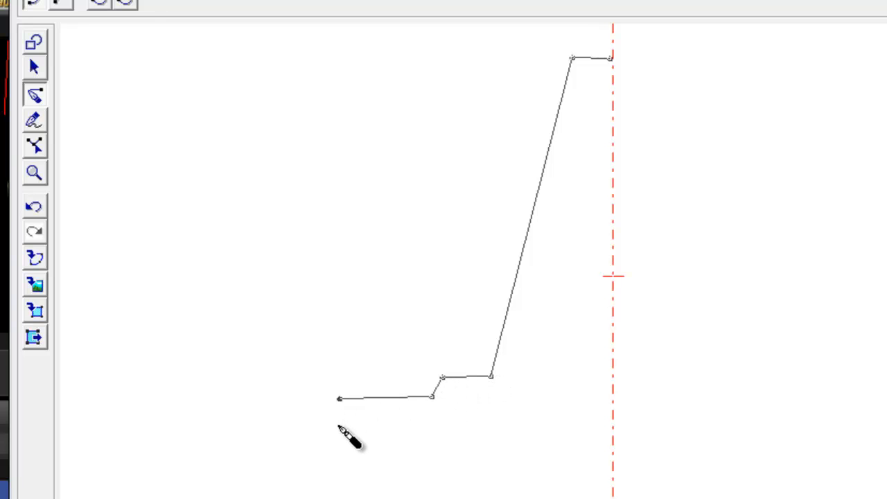
drag(339, 396, 336, 424)
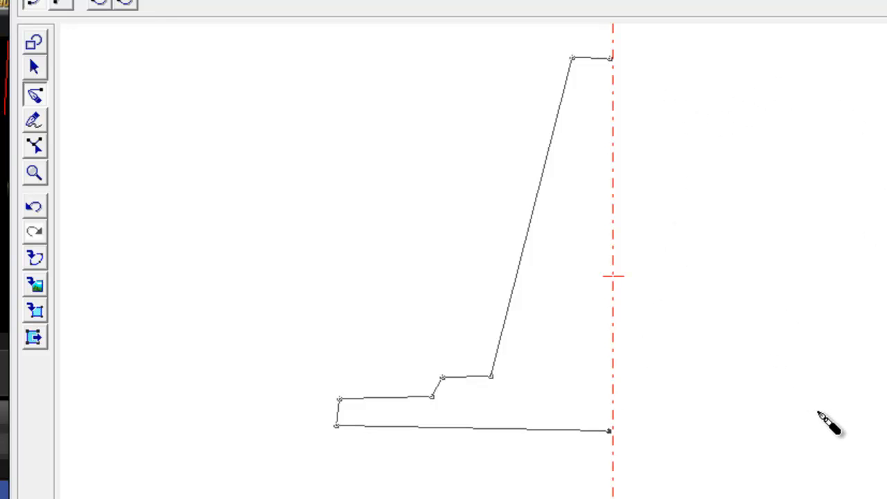
mouse_move(693, 70)
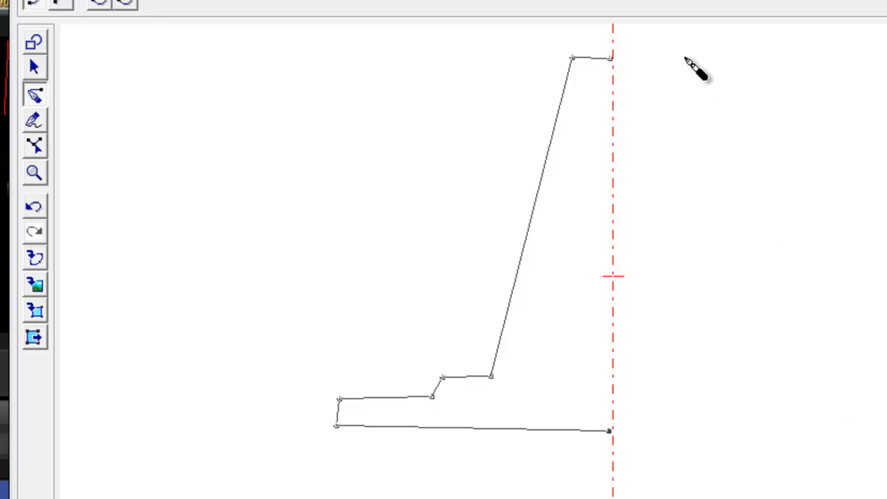
mouse_move(513, 337)
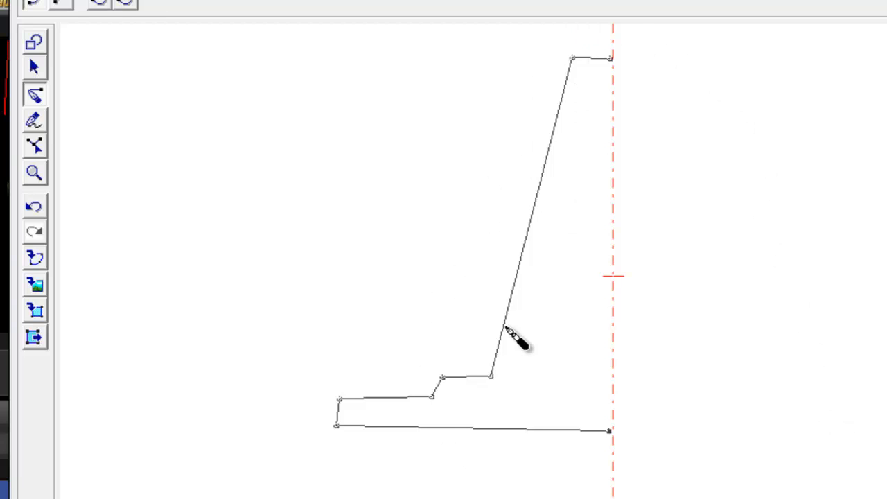
mouse_move(727, 76)
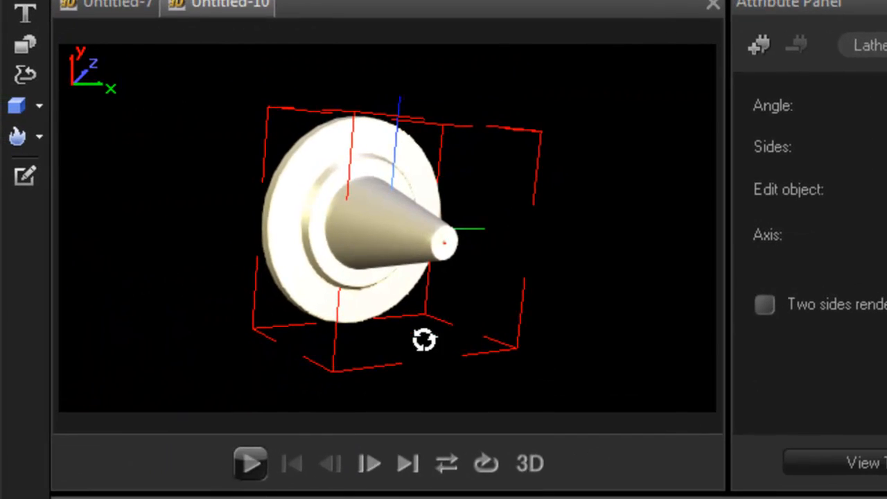
Orbit the preview to view the stepped-base cone upright and side-on
drag(424, 339, 344, 221)
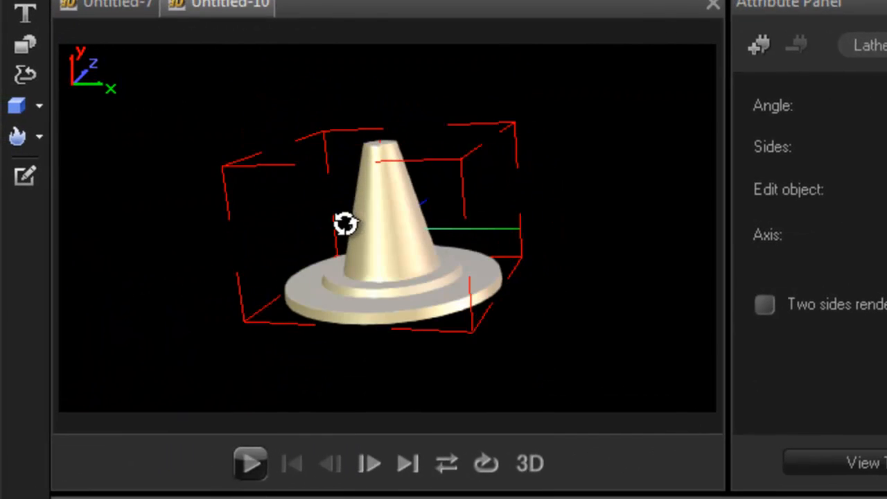
drag(346, 222, 250, 308)
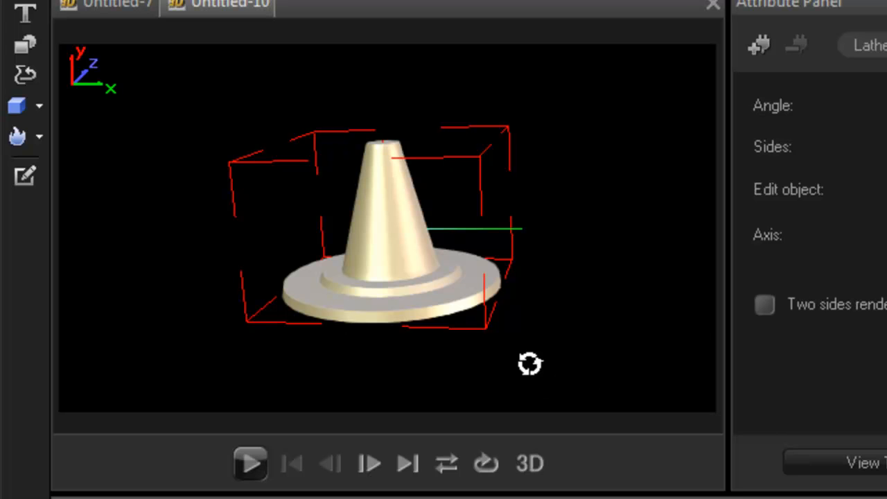
drag(530, 363, 409, 310)
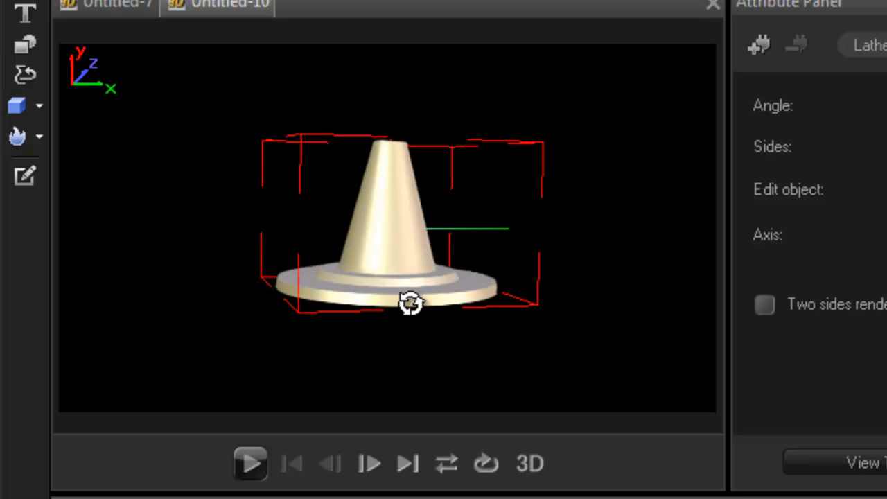
drag(410, 302, 373, 283)
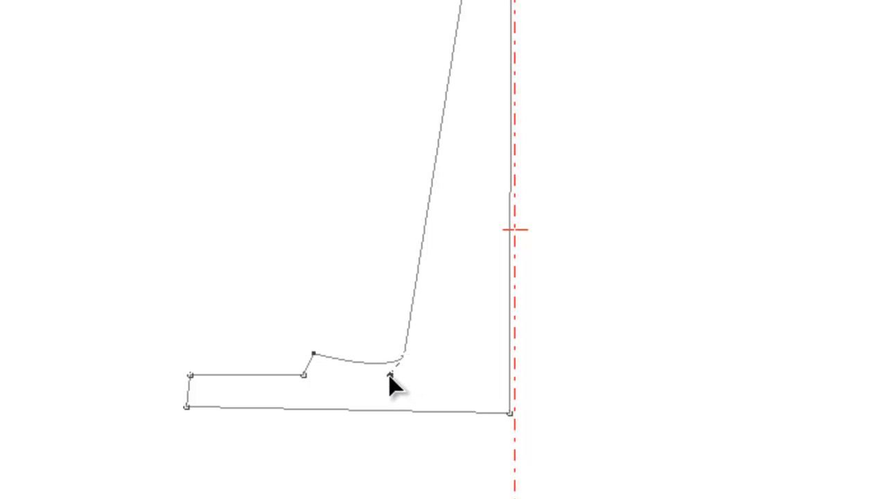
mouse_move(440, 427)
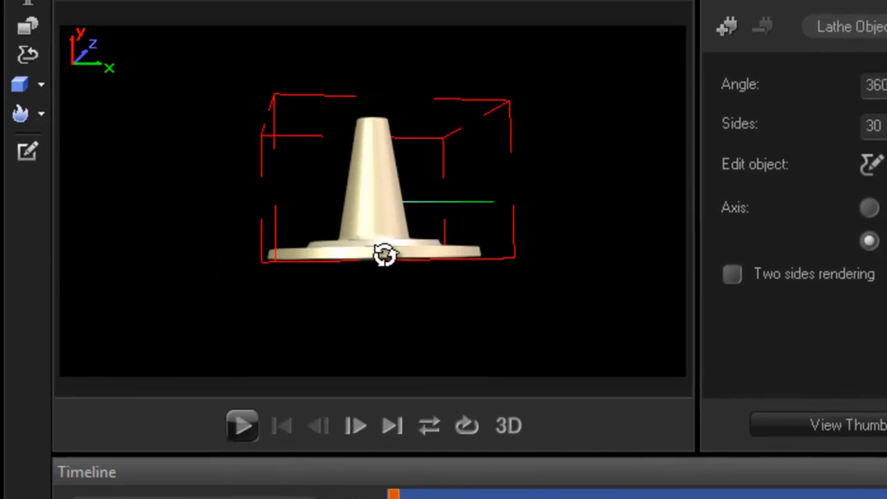
drag(386, 252, 355, 222)
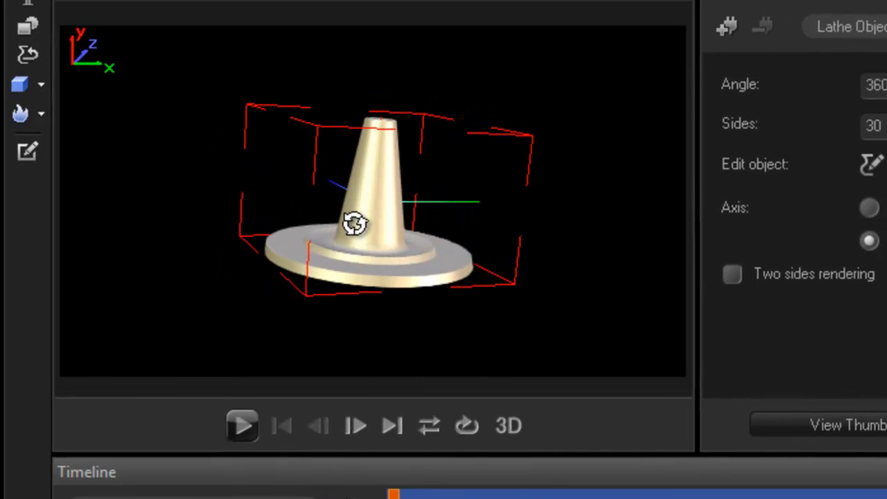
drag(355, 222, 391, 290)
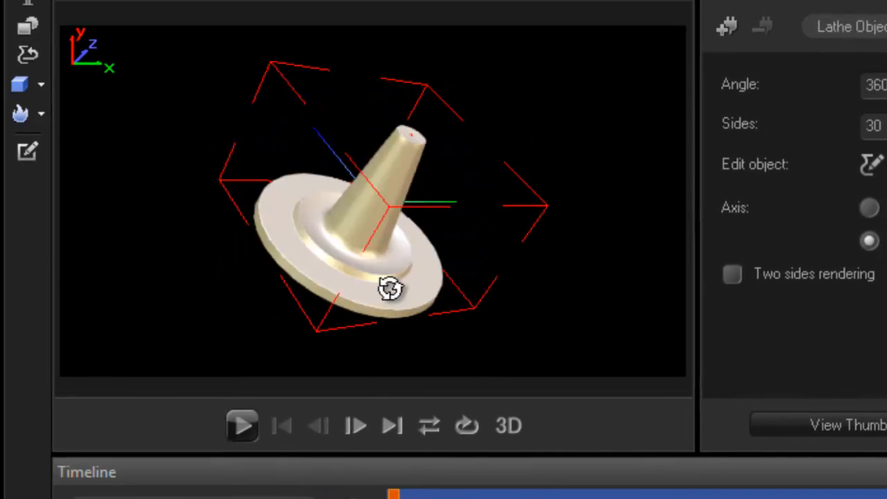
drag(388, 287, 346, 249)
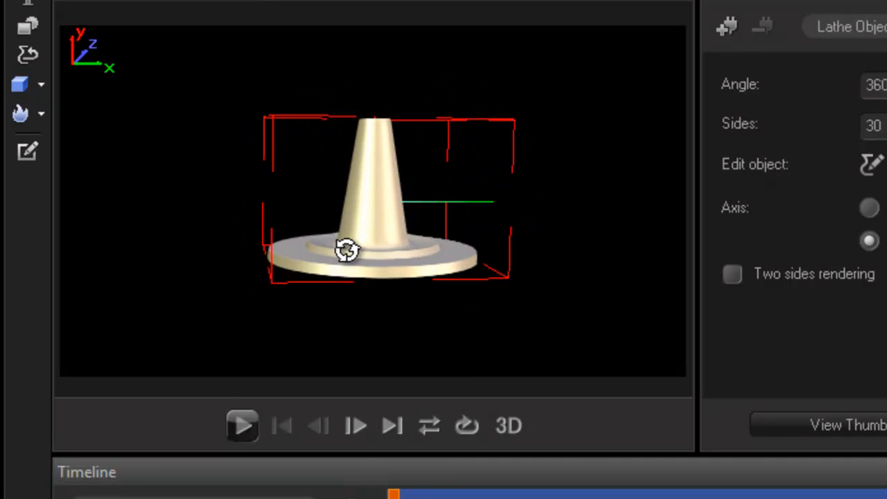
click(870, 164)
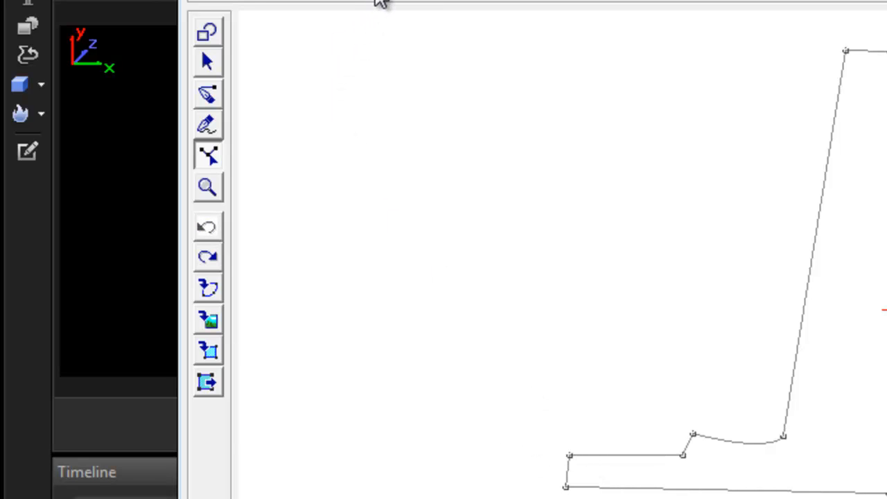
mouse_move(346, 3)
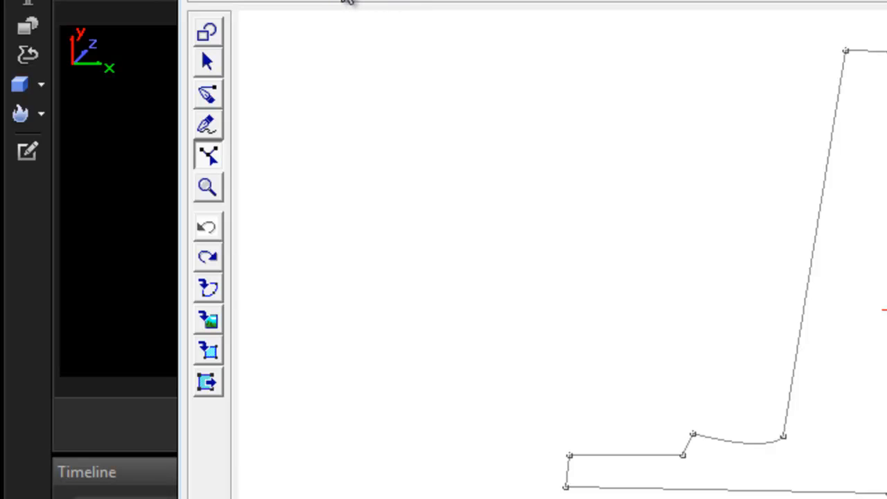
mouse_move(594, 432)
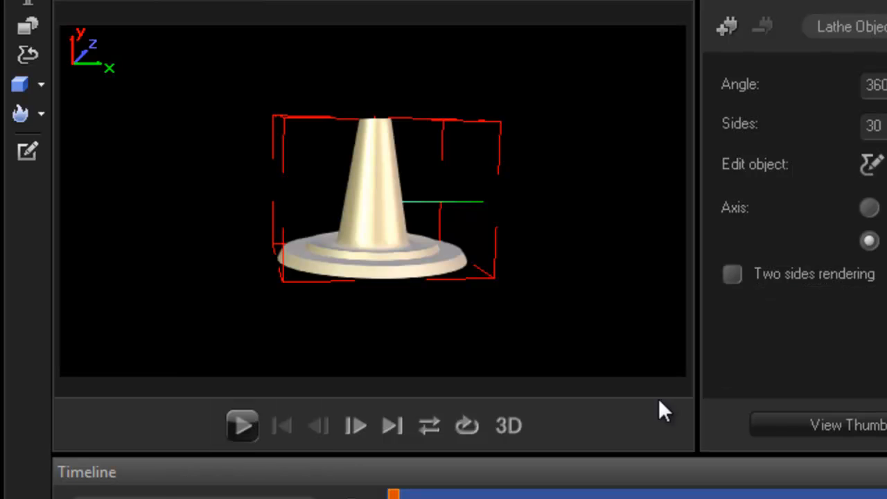
drag(666, 409, 458, 256)
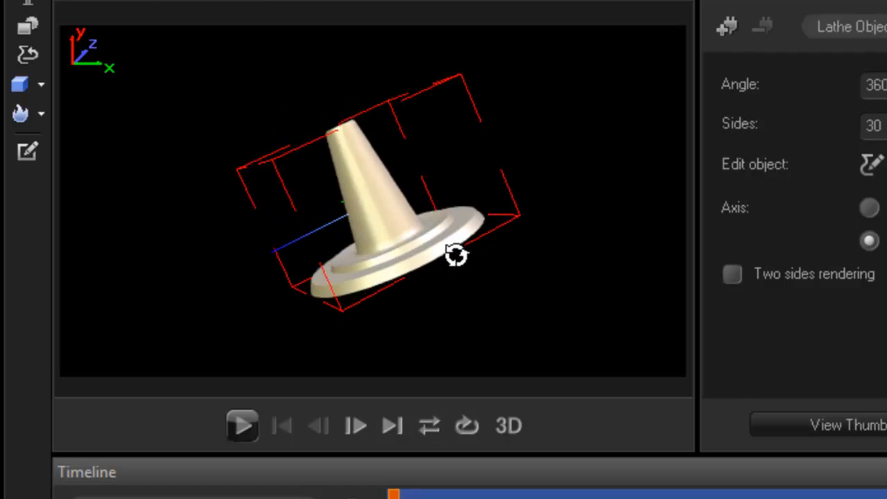
drag(456, 255, 430, 270)
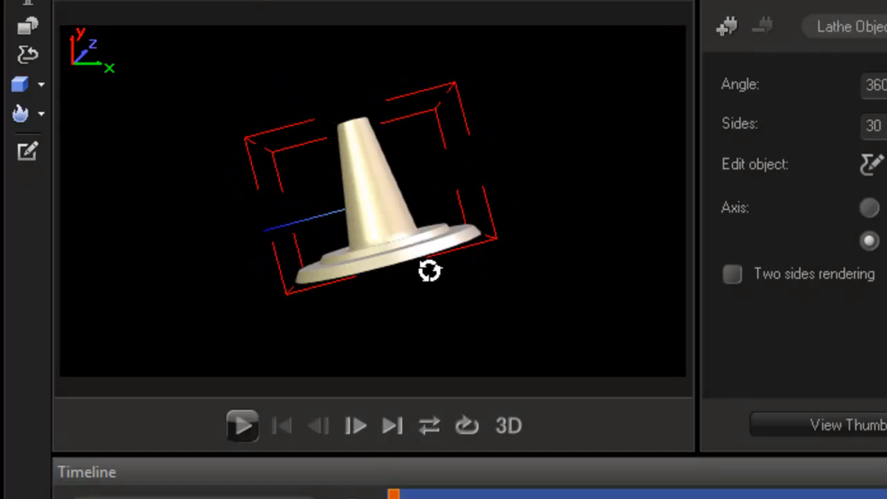
drag(430, 270, 327, 287)
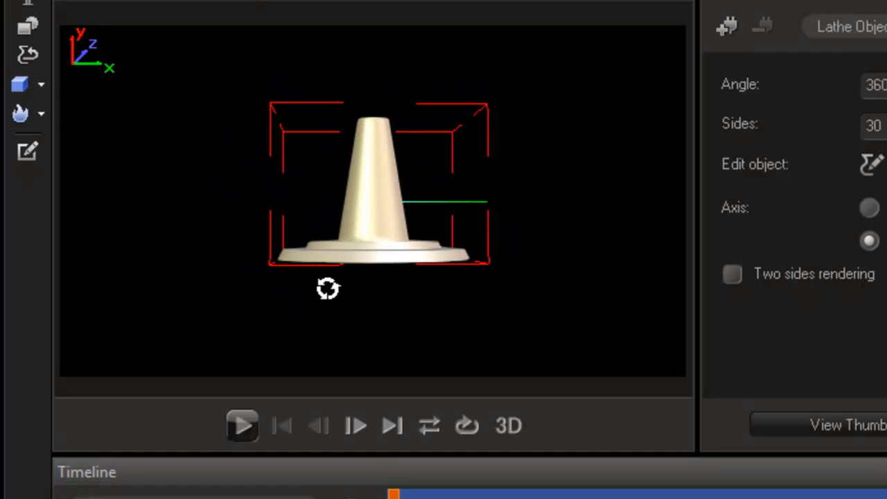
scroll(down, 3)
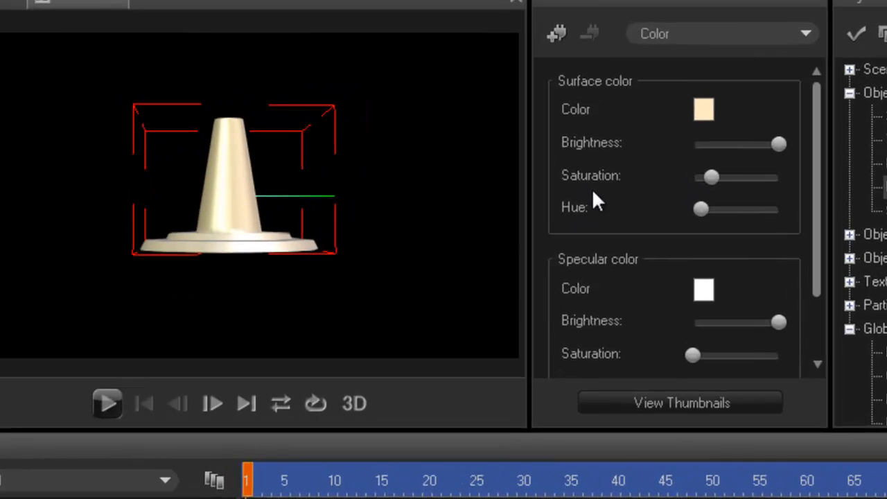
Set the cone's surface colour swatch to pure white
click(704, 108)
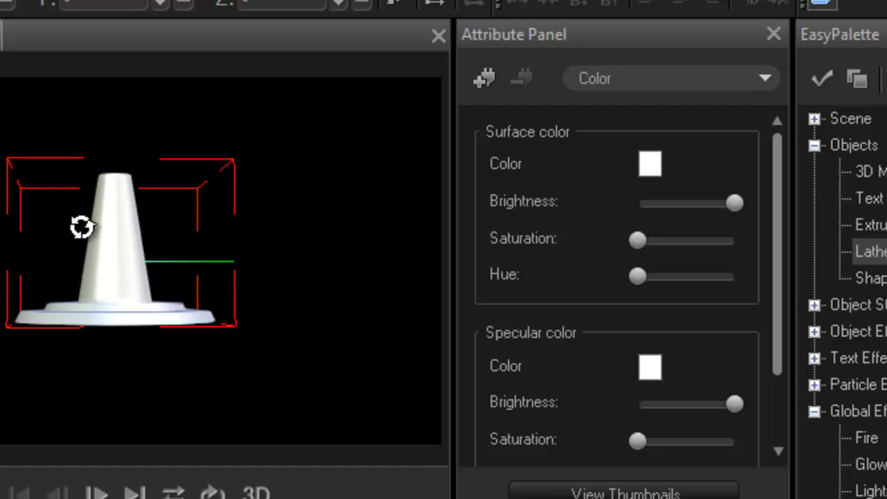
mouse_move(158, 215)
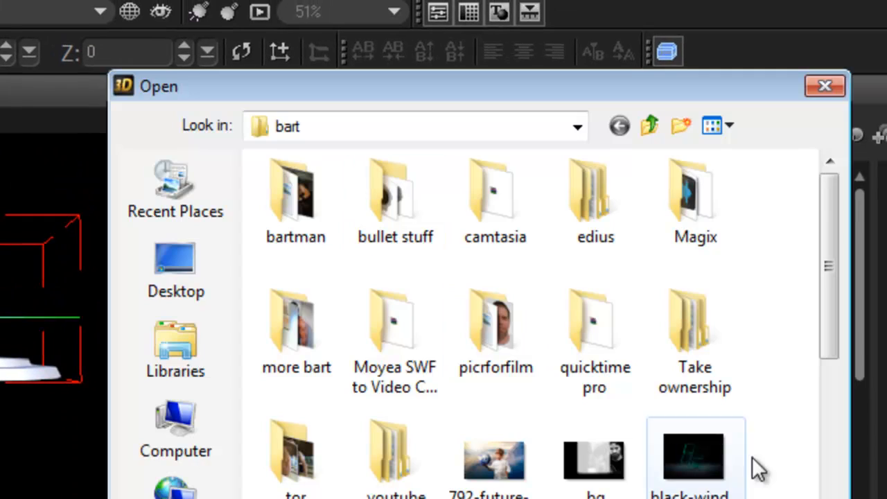
Load the striped cone image from the bart folder as the cone's texture
scroll(down, 3)
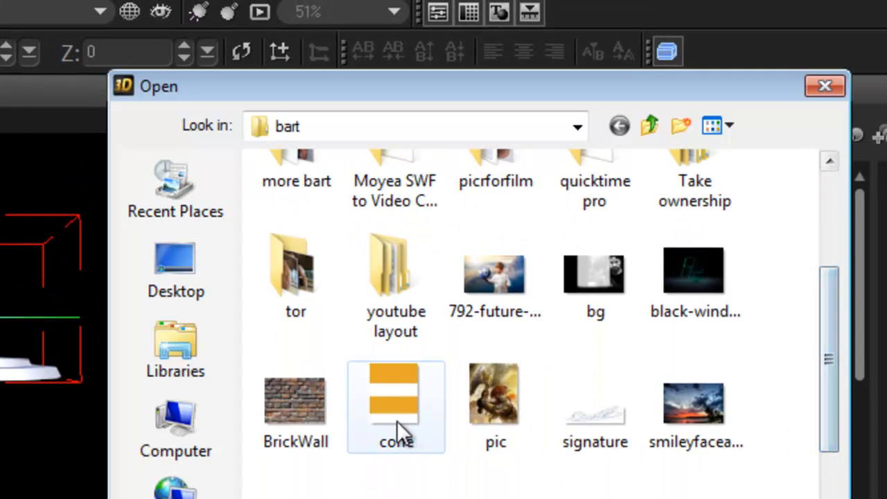
double_click(395, 408)
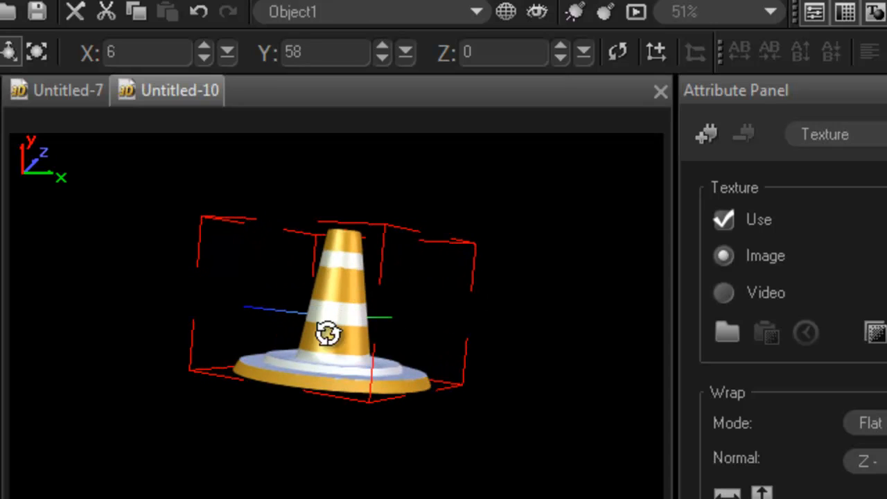
mouse_move(728, 413)
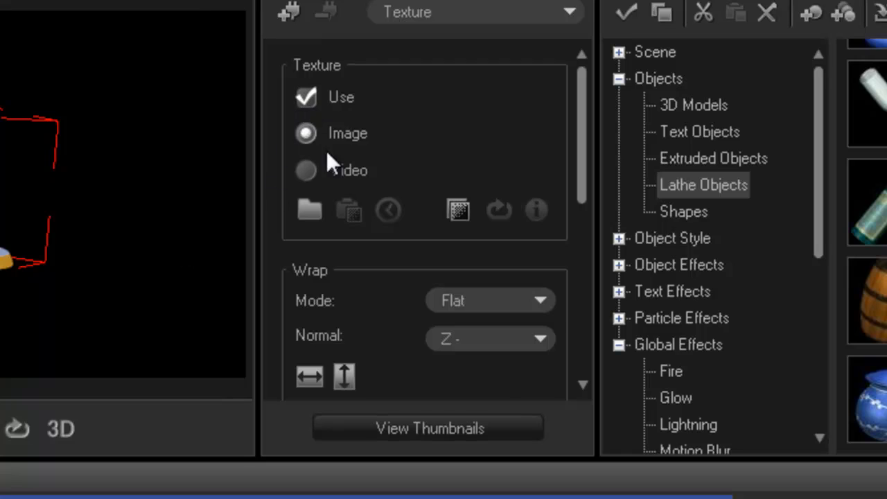
click(305, 97)
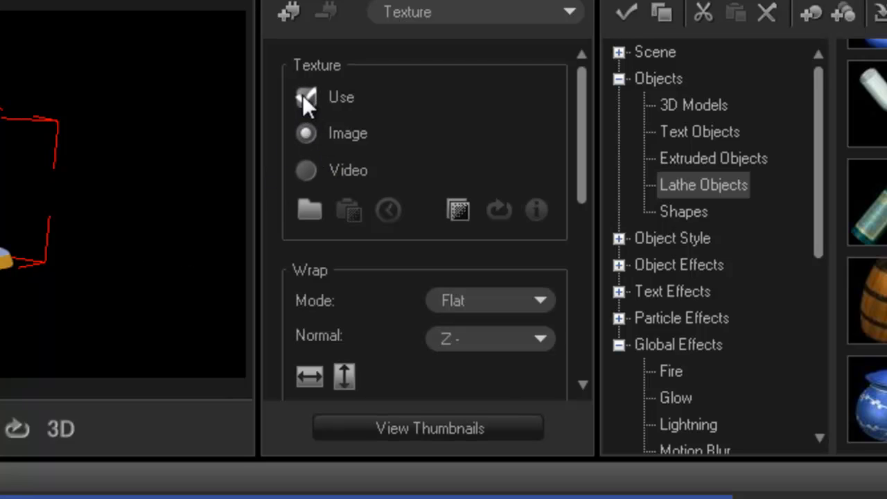
click(307, 97)
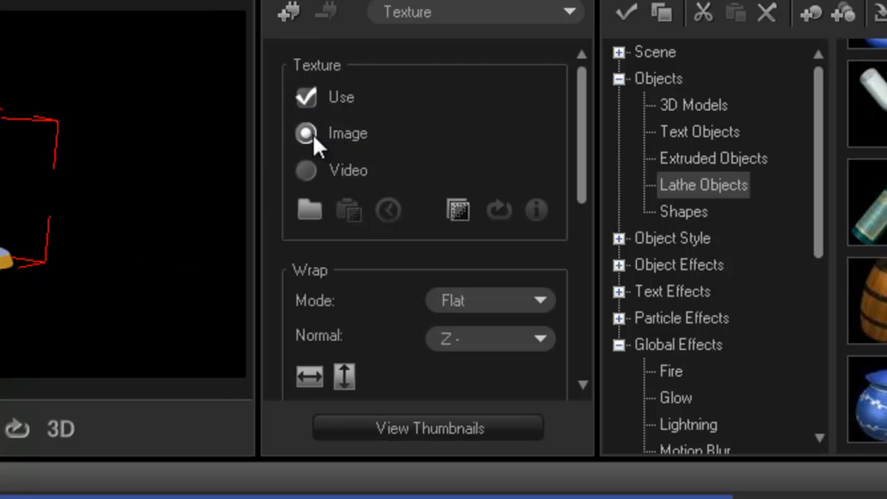
click(305, 97)
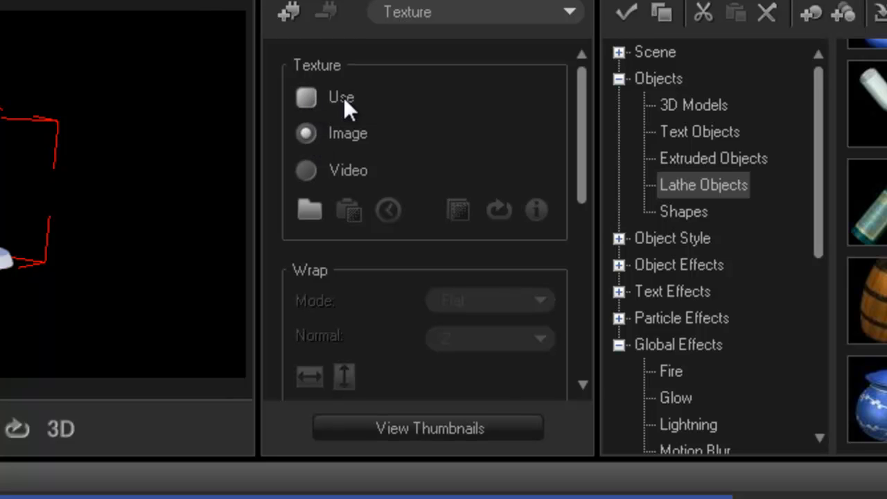
click(310, 211)
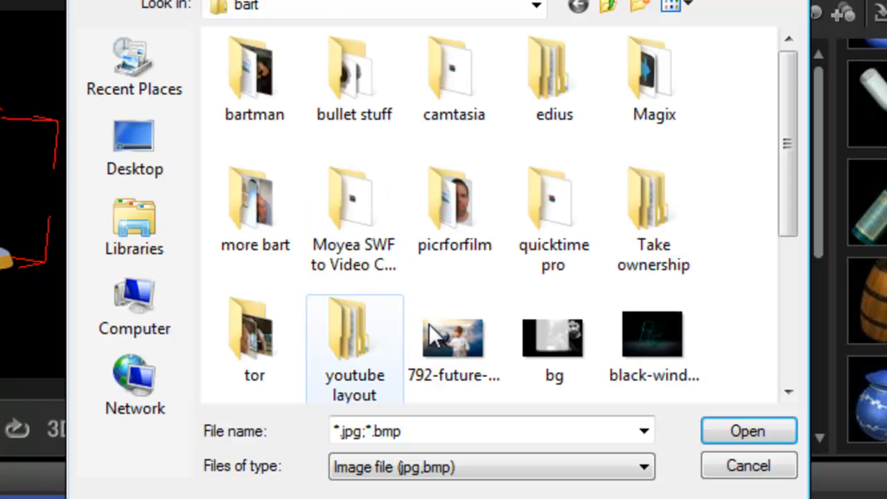
click(749, 430)
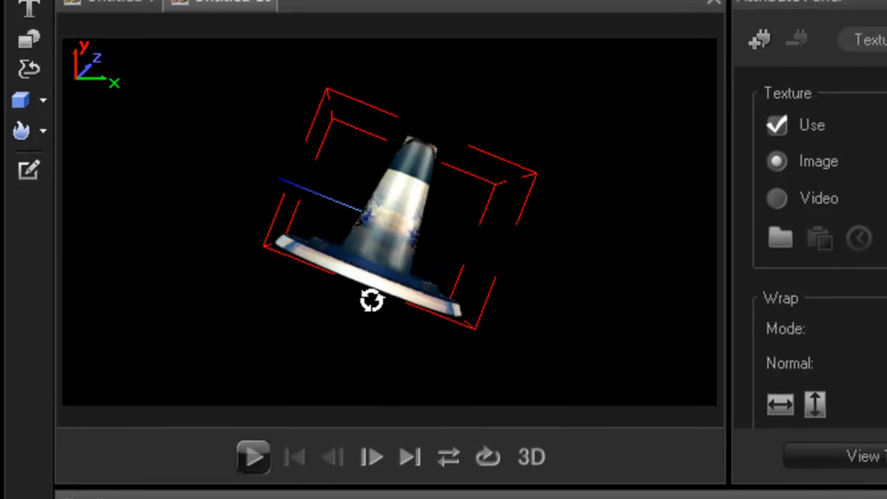
drag(371, 301, 181, 296)
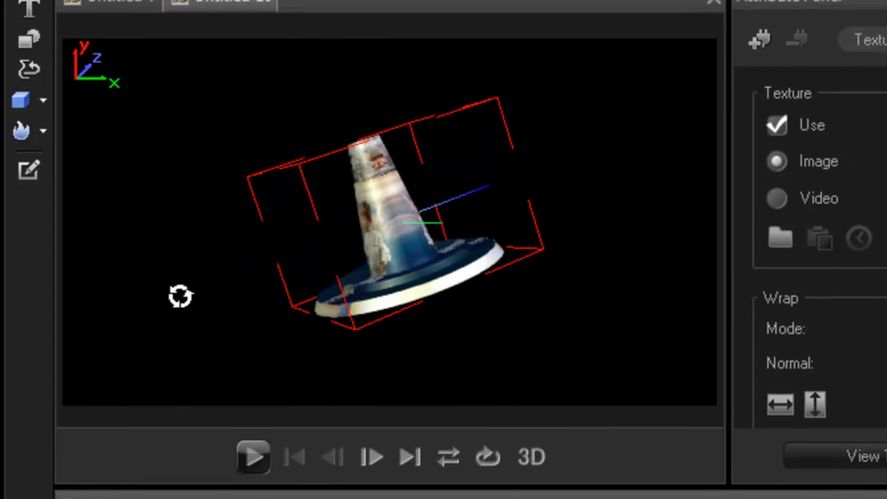
drag(180, 296, 317, 312)
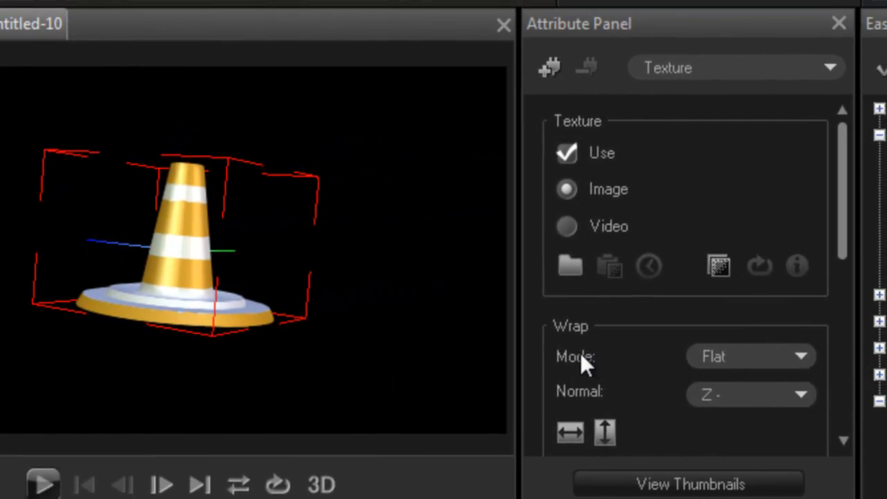
click(752, 355)
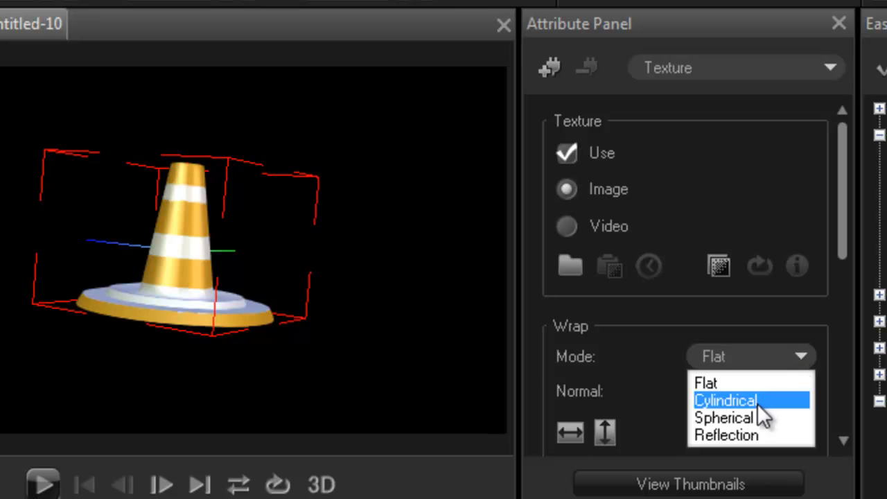
click(726, 399)
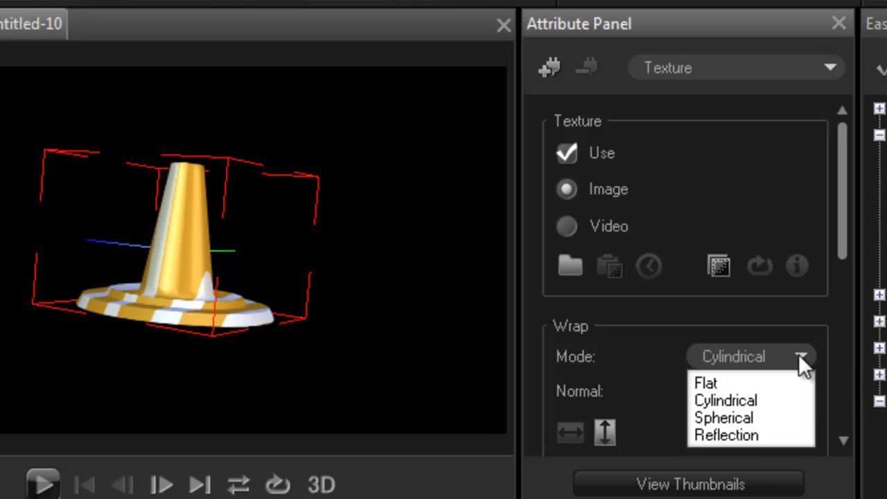
click(727, 436)
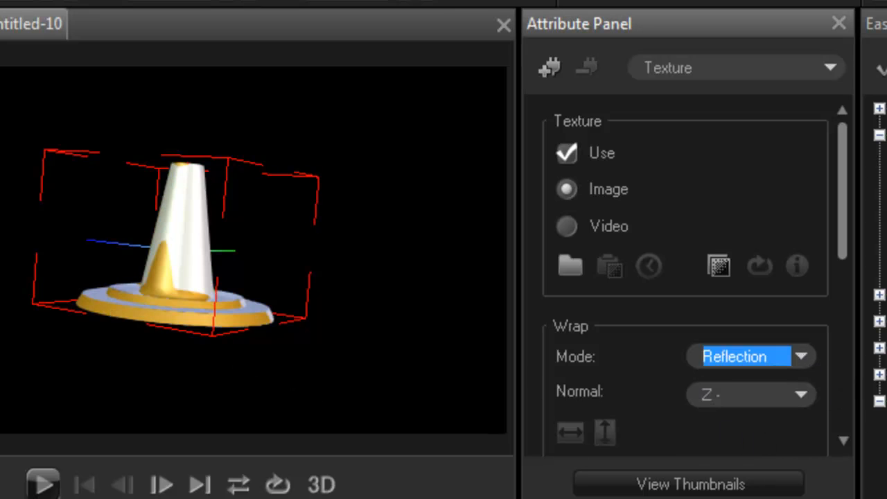
click(752, 357)
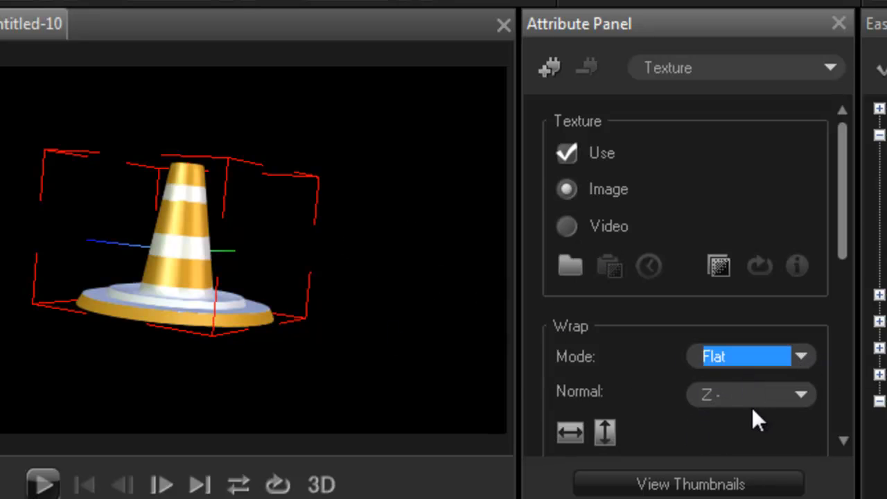
click(751, 393)
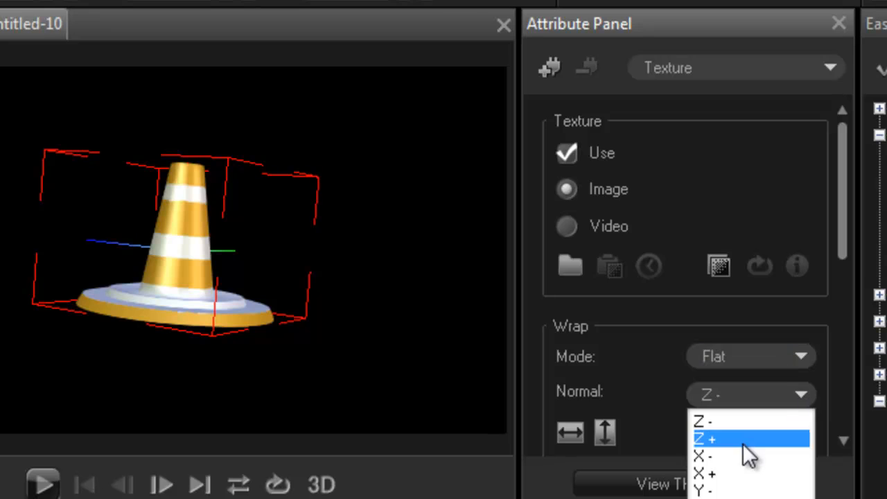
click(751, 438)
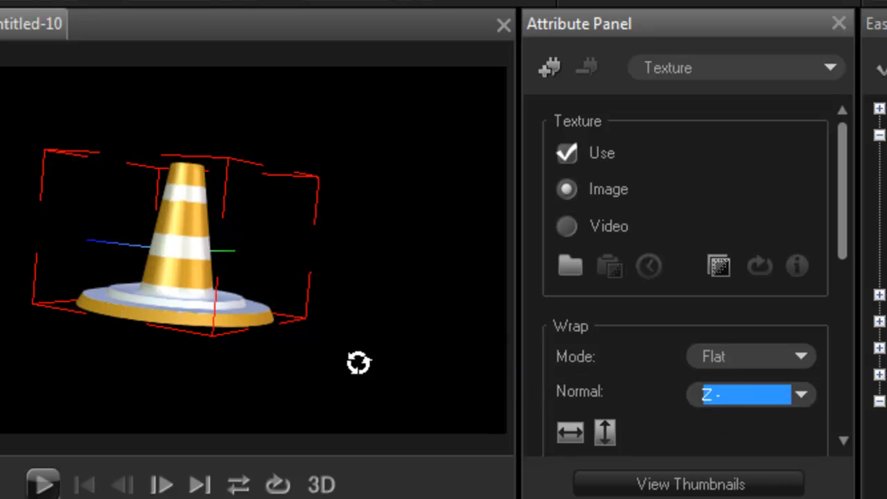
drag(359, 364, 239, 275)
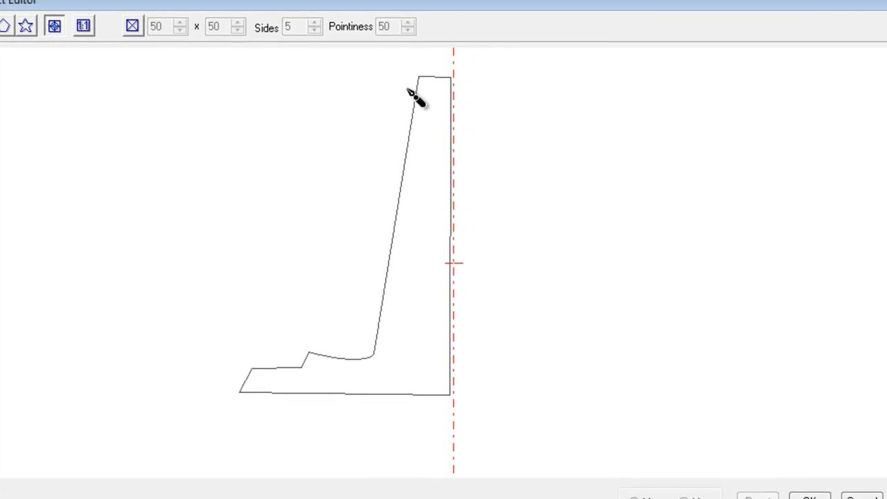
mouse_move(502, 159)
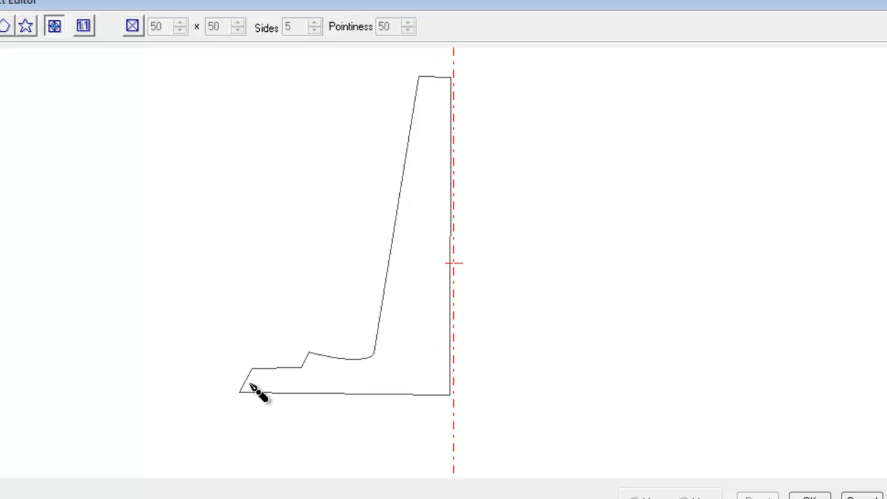
mouse_move(180, 312)
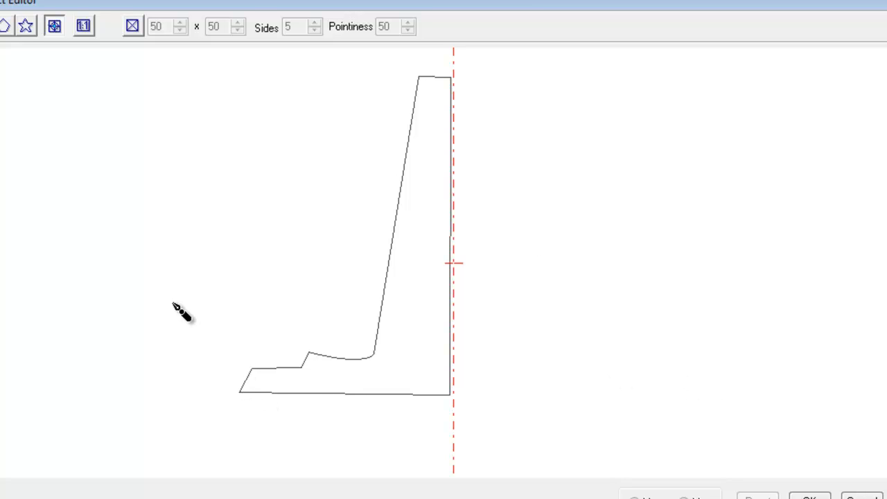
mouse_move(97, 291)
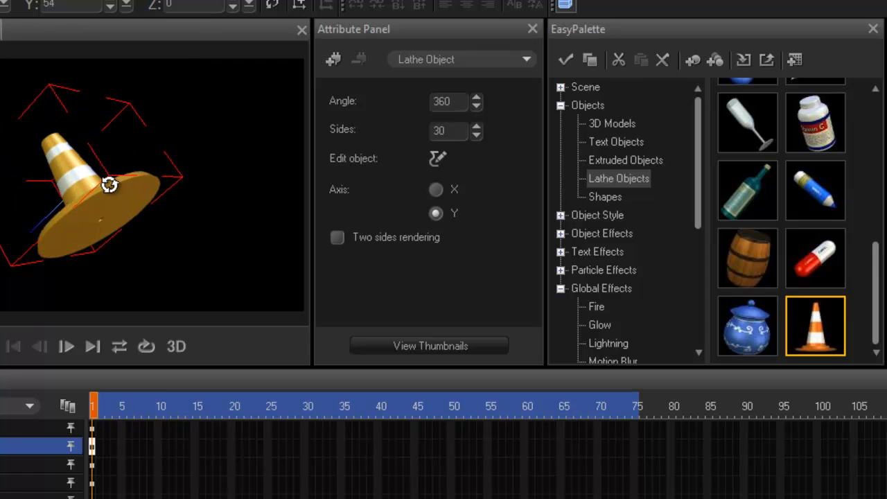
drag(109, 185, 176, 236)
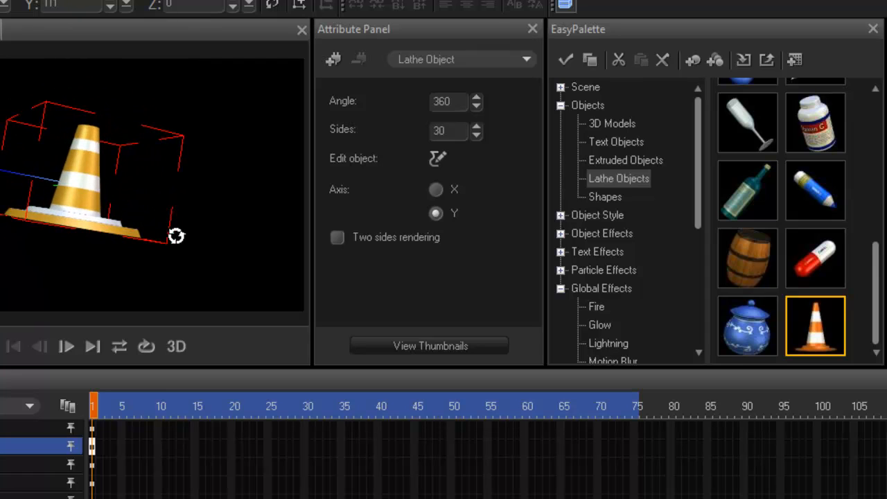